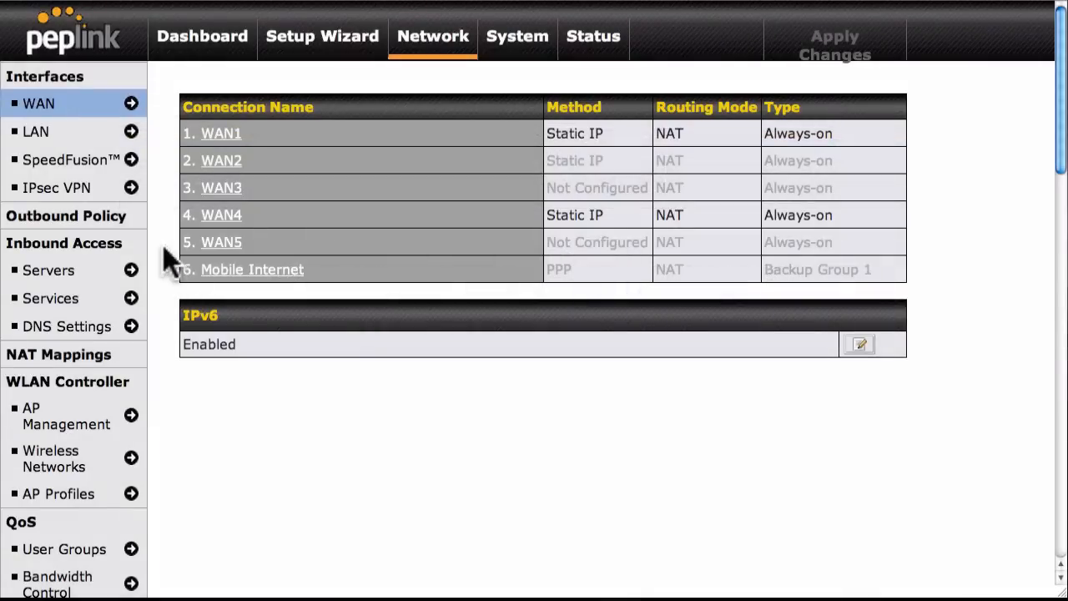
Go to the SpeedFusion VPN Bonding page listing the FL Office and NY Office profiles.
click(70, 160)
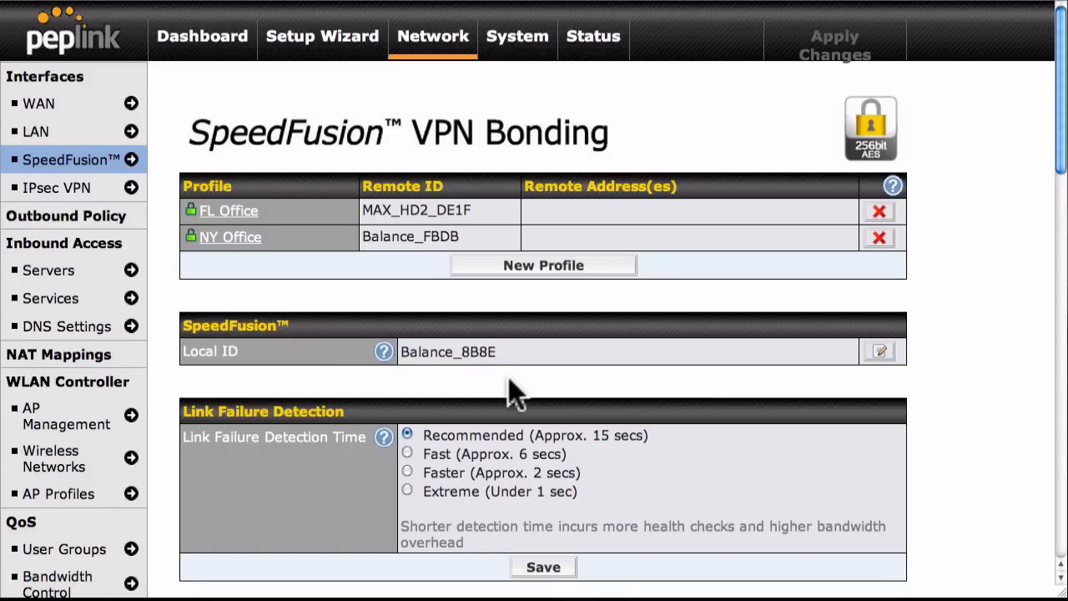
mouse_move(520, 321)
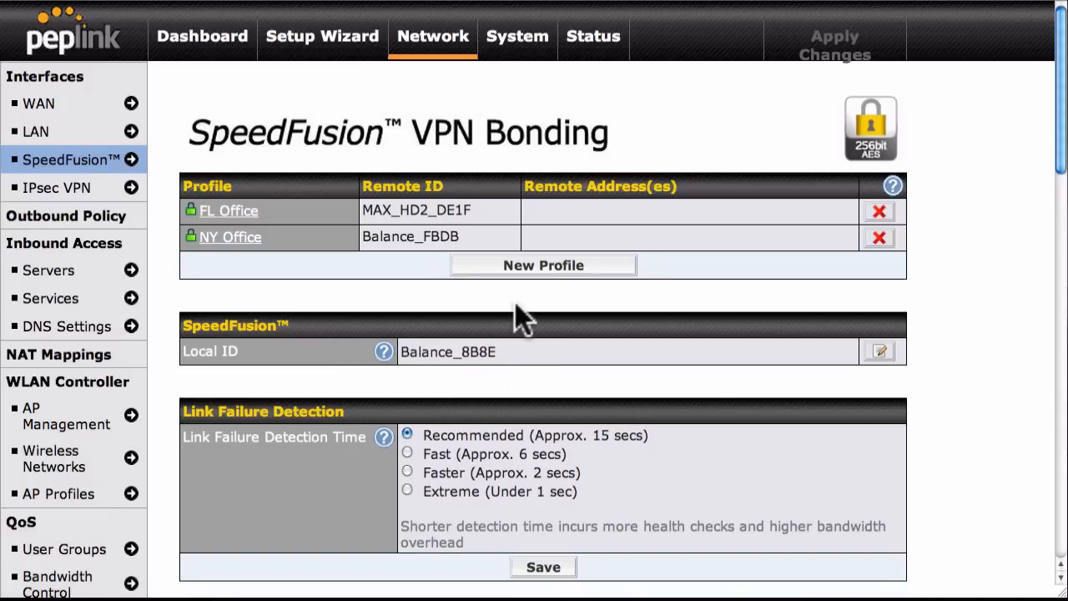
Create a SpeedFusion profile CA Office with remote ID Balance 6D5E and remote IP 10.10.20.1.
click(542, 263)
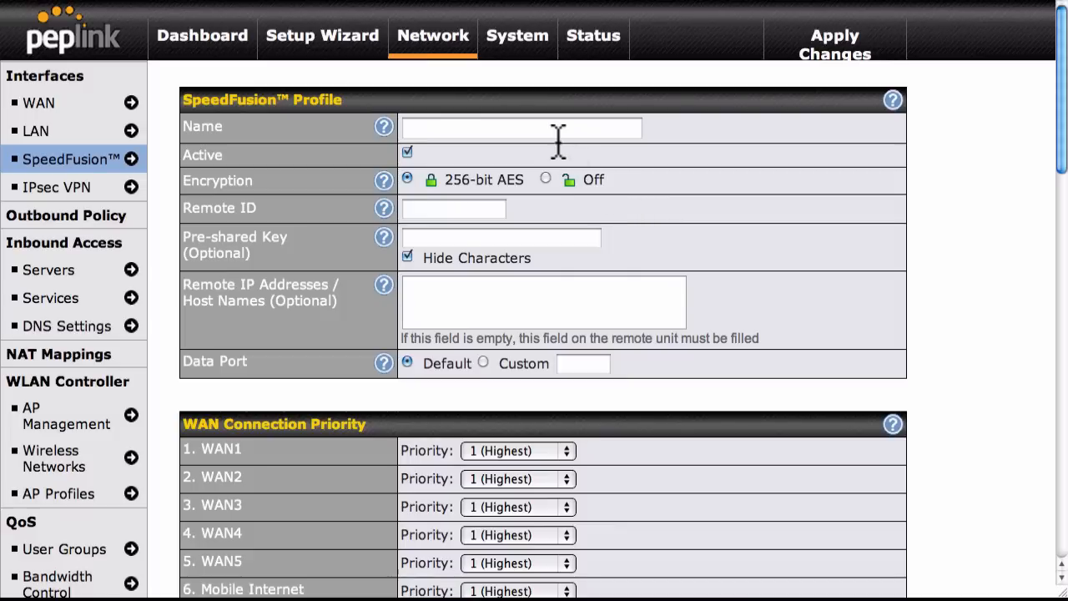
text(CA Office)
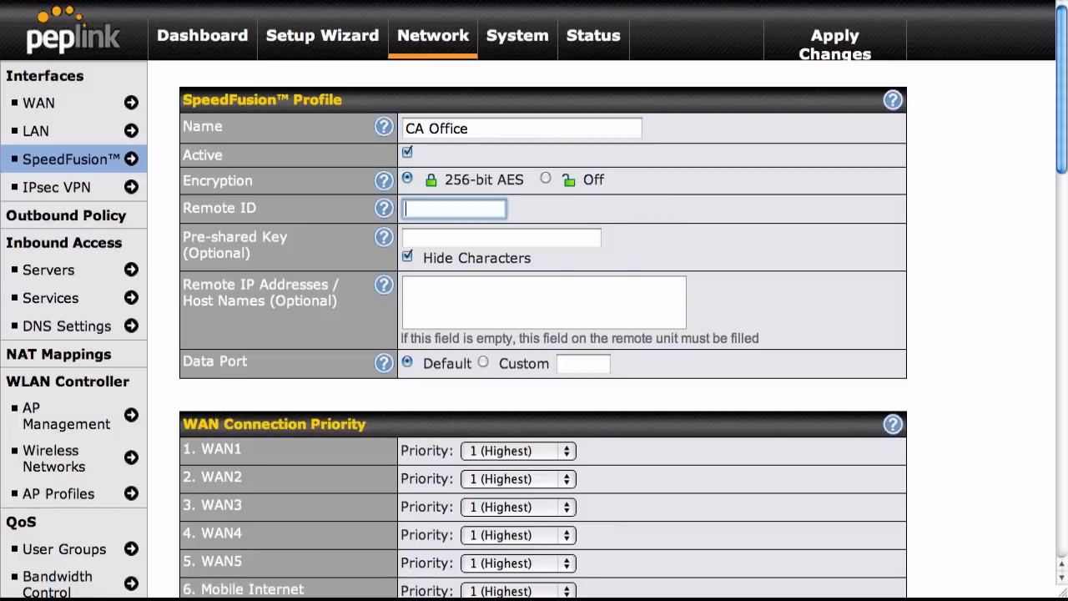
text(Balance 6D5E)
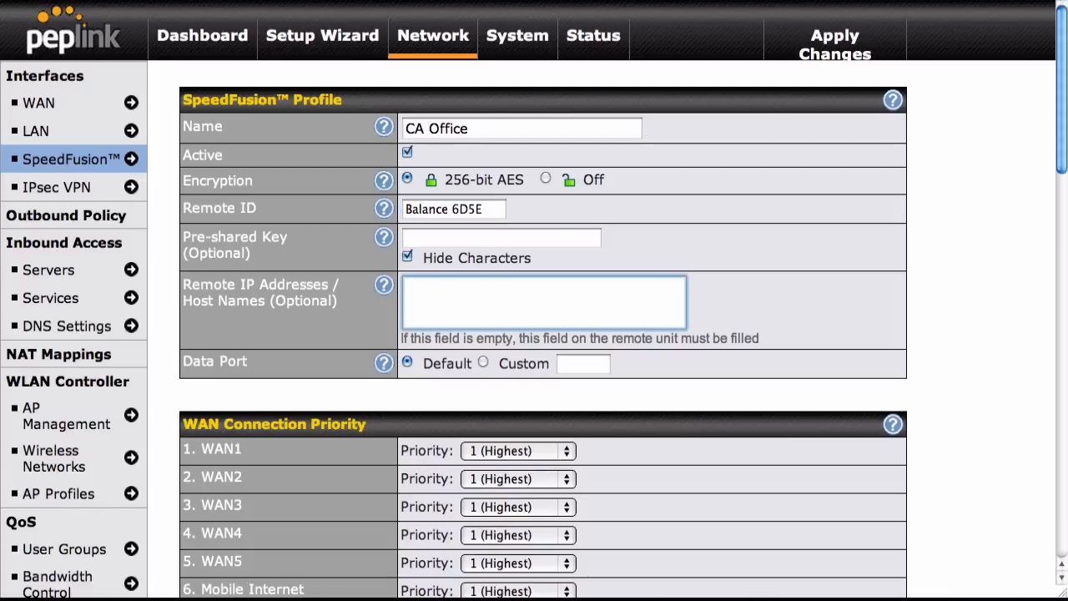
text(10.10.20.1)
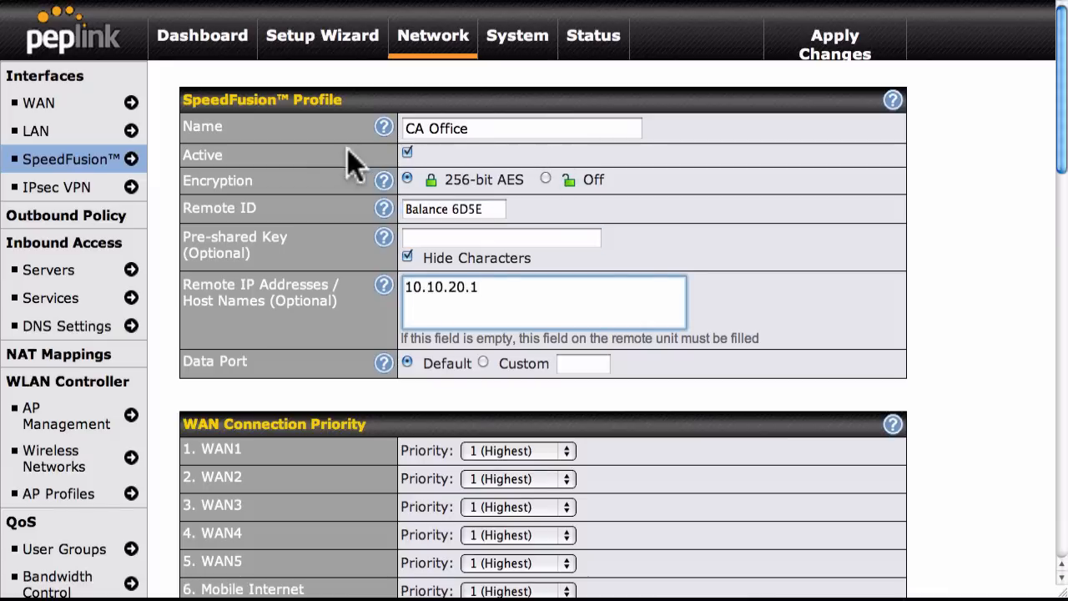
Go to the WAN list and bring up WAN1's Health Check Settings.
click(38, 104)
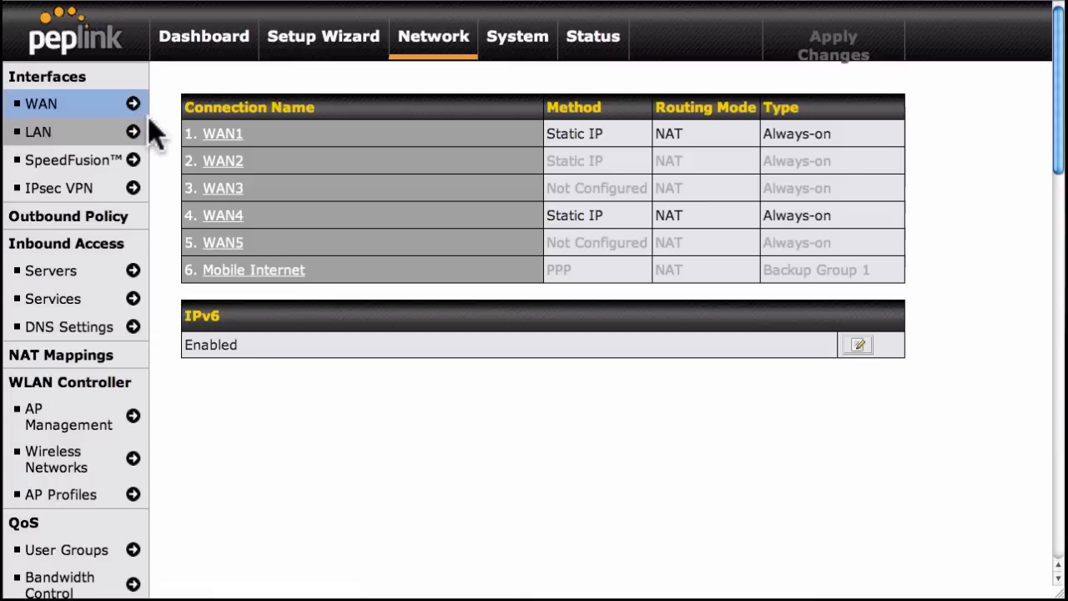
mouse_move(222, 133)
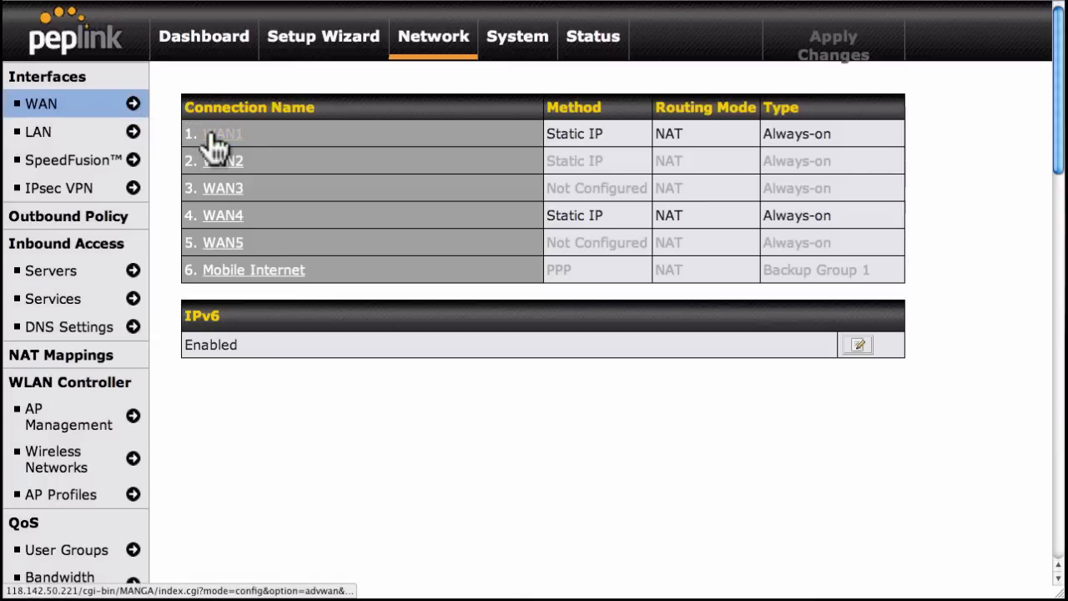
click(219, 134)
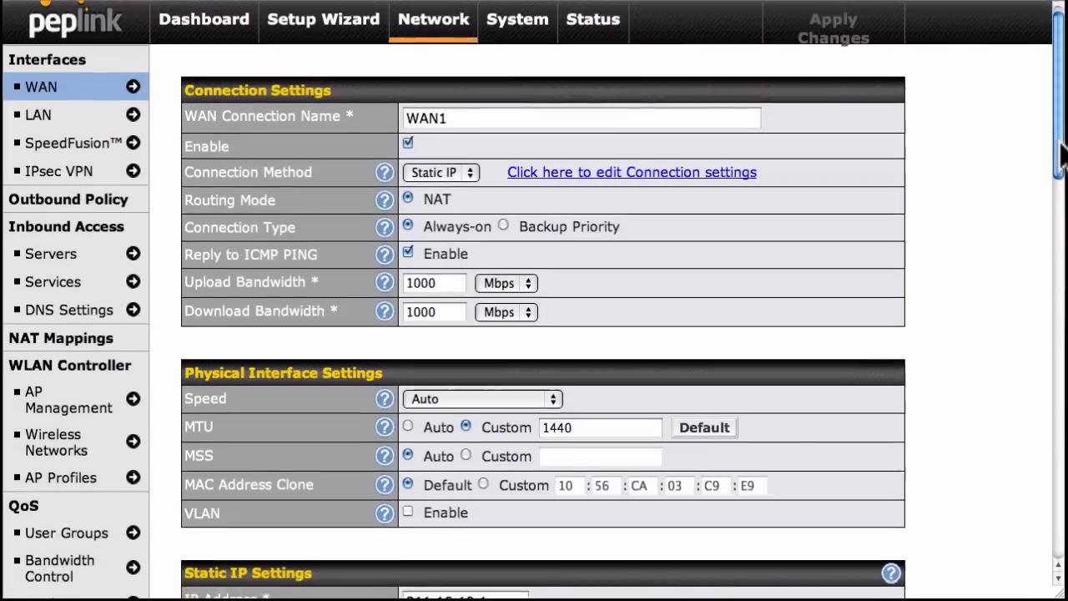
scroll(down, 3)
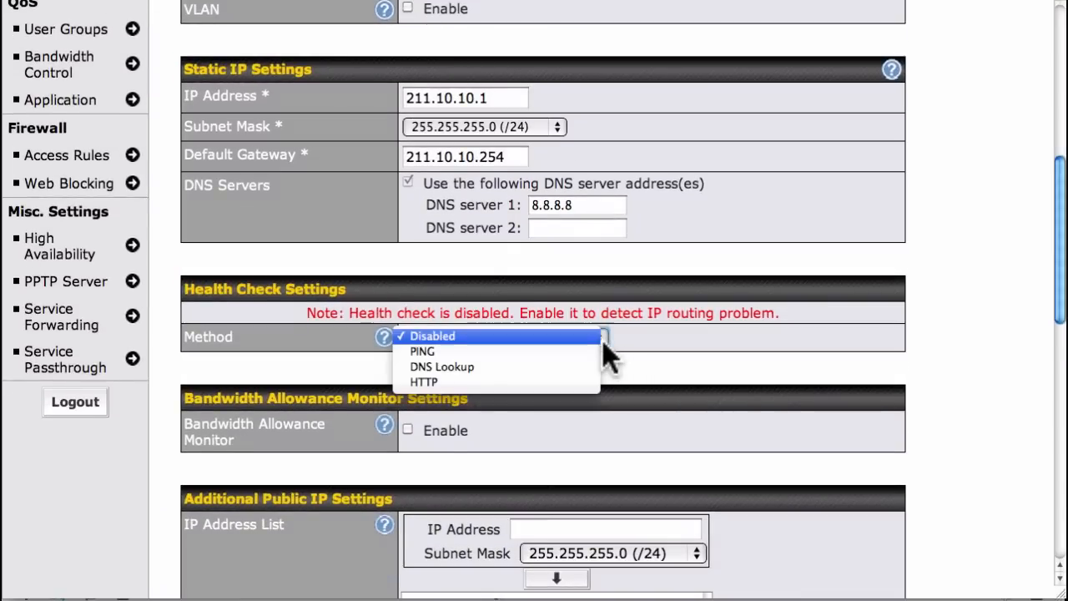
mouse_move(571, 382)
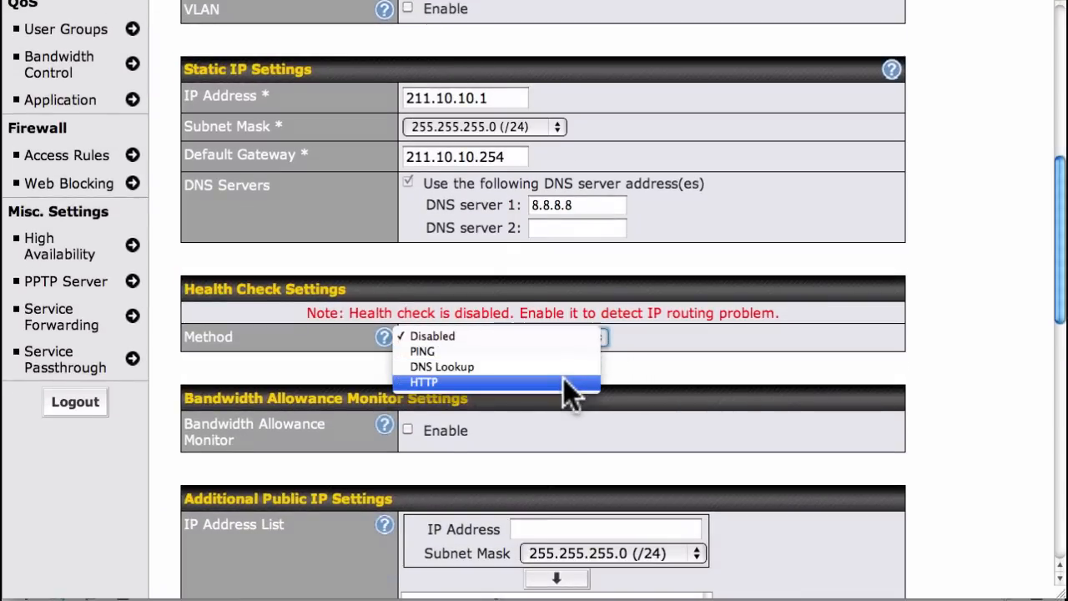
Set WAN1's health check method to HTTP with URL 1 google.com and Matching String enabled.
click(423, 382)
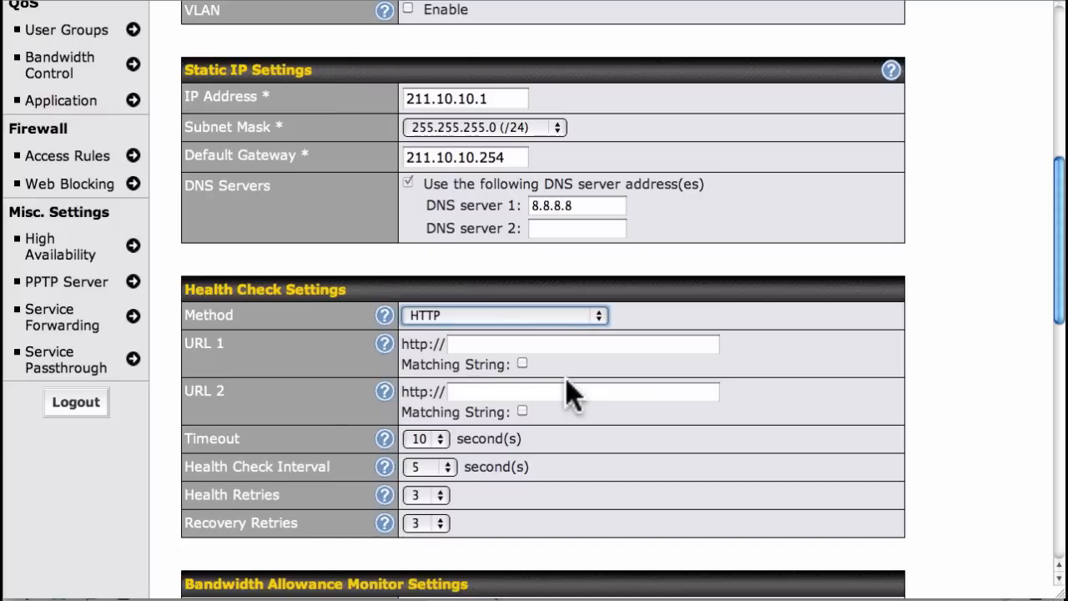
mouse_move(567, 384)
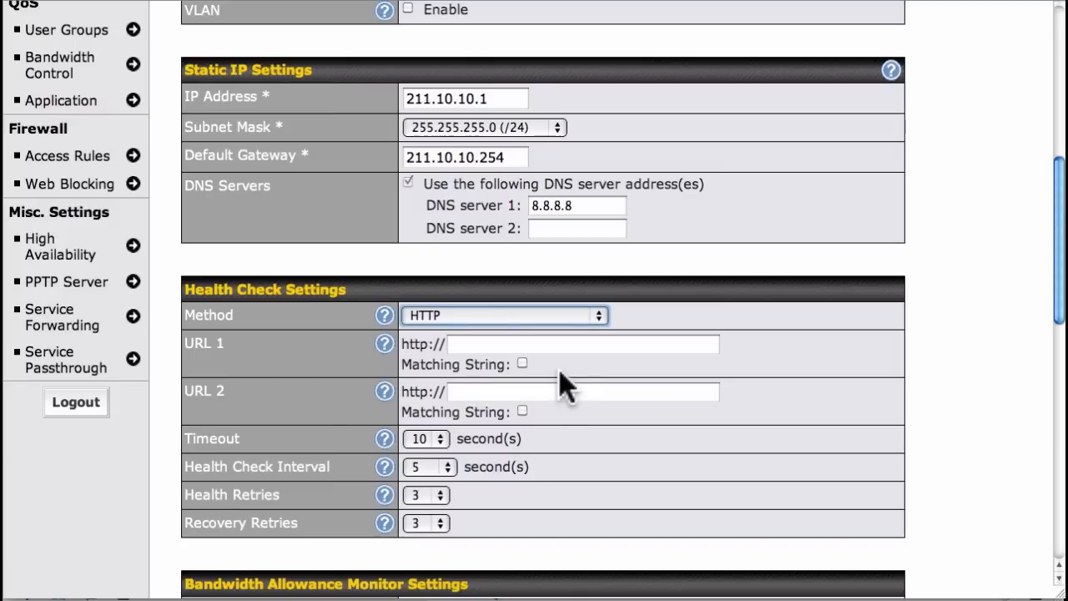
click(581, 344)
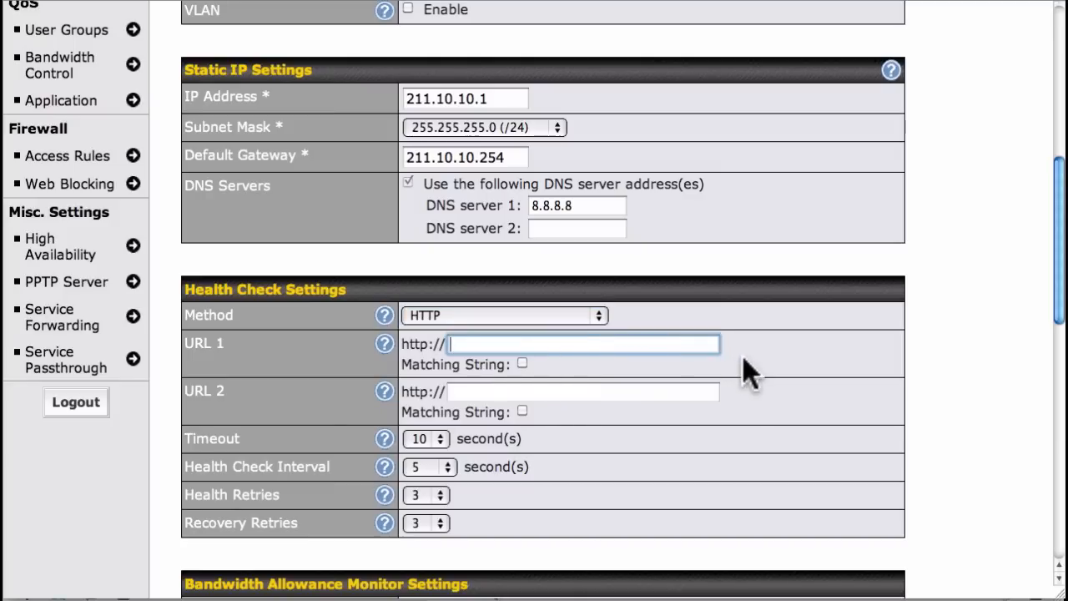
text(google)
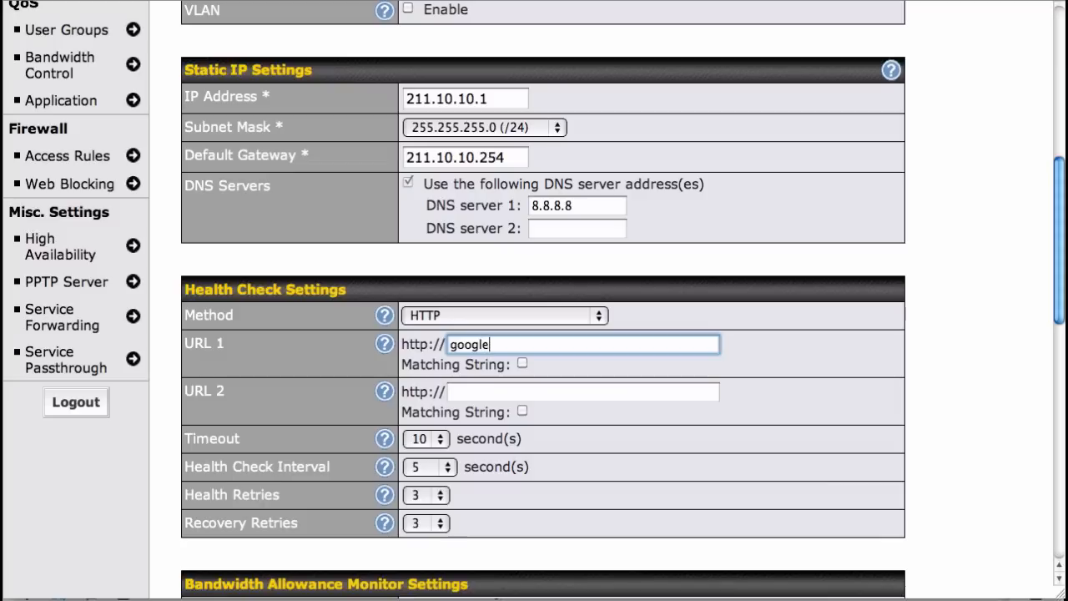
text(.com)
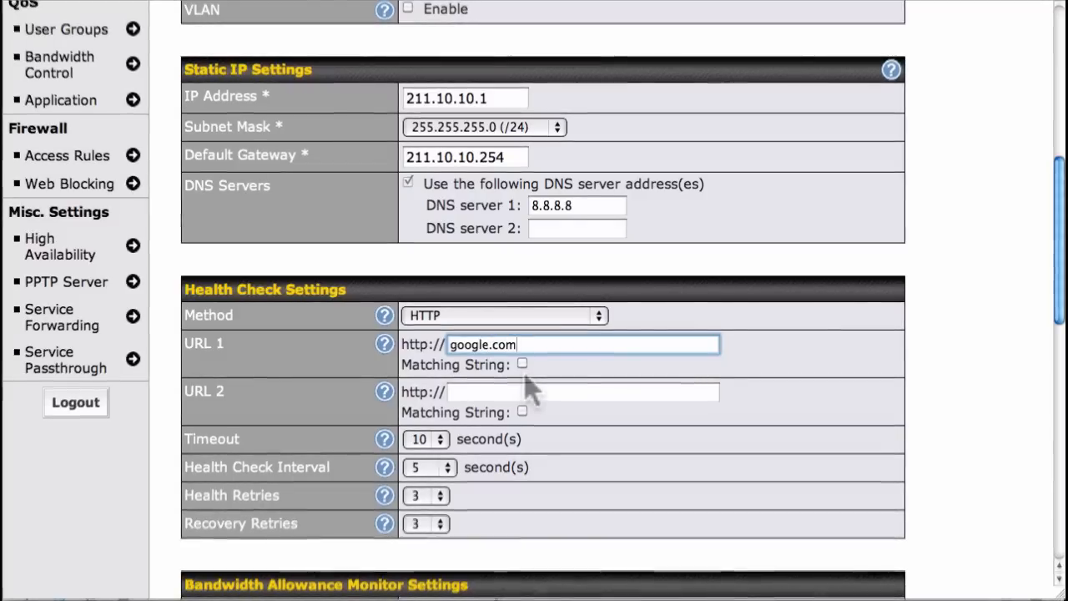
click(522, 363)
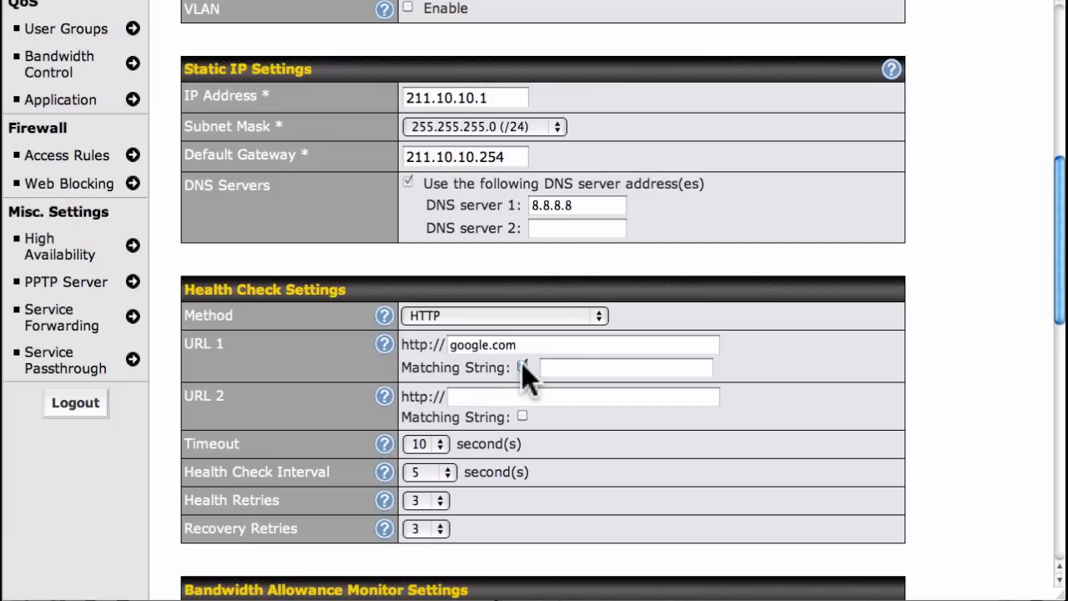
click(522, 367)
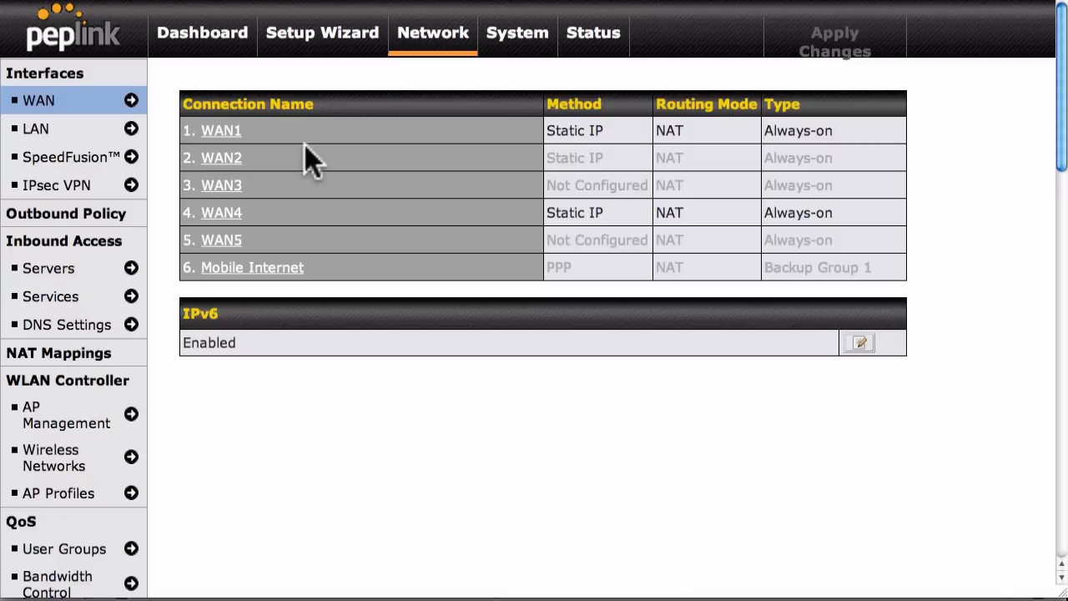
mouse_move(281, 167)
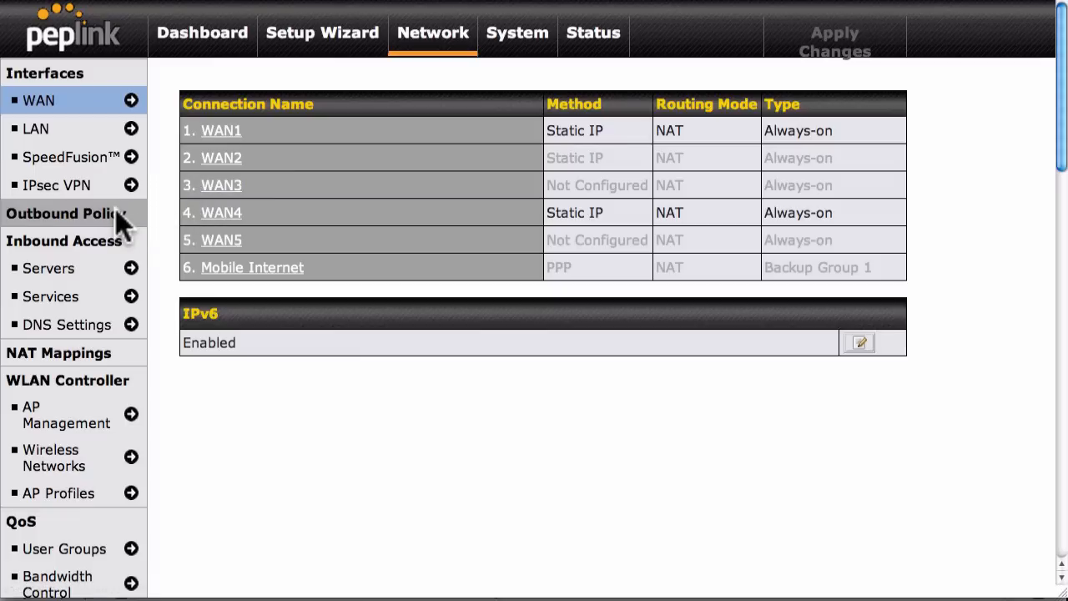
In Outbound Policy, add a YouTube rule for domain youtube.com using Lowest Latency and save it.
click(63, 214)
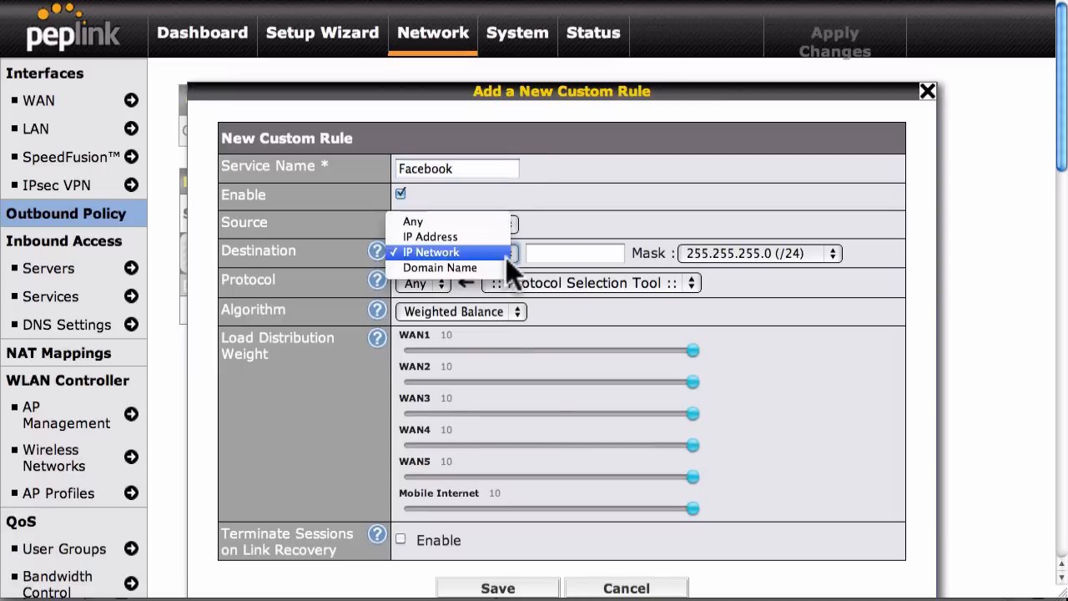
text(faceboo)
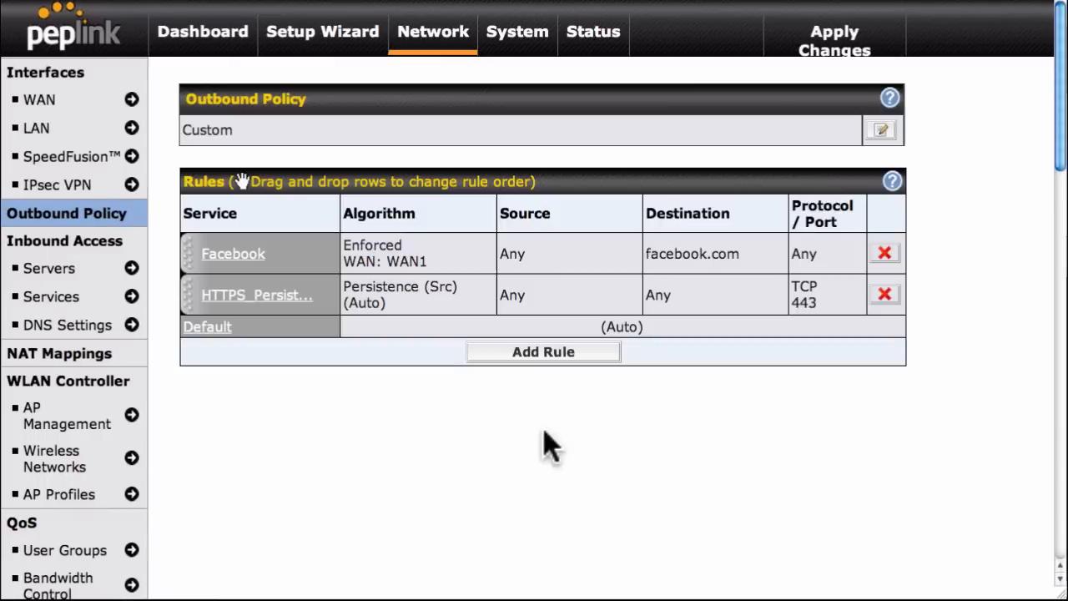
click(544, 350)
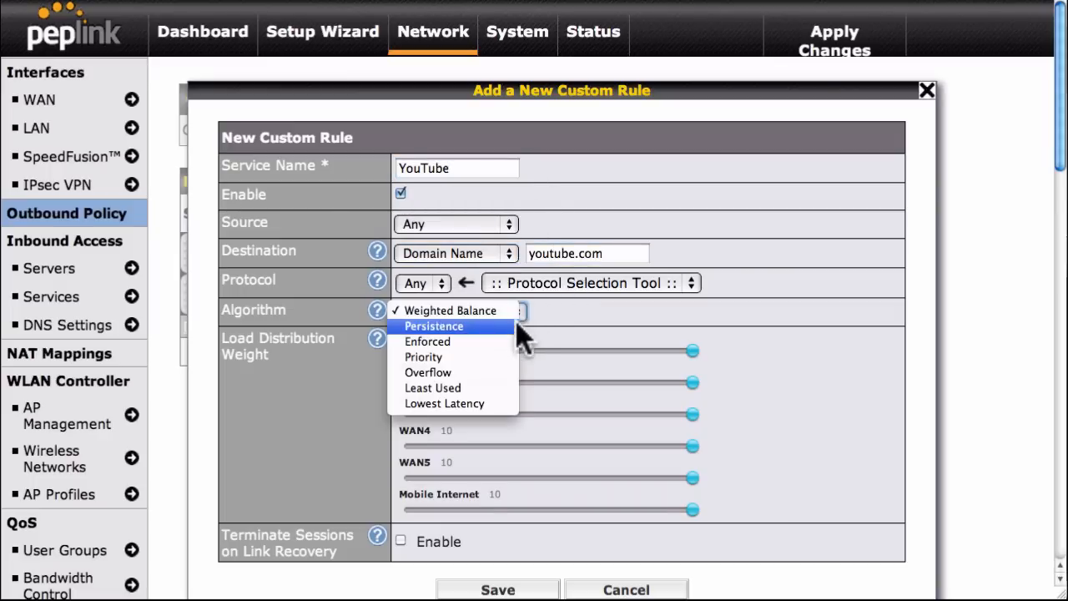
click(444, 402)
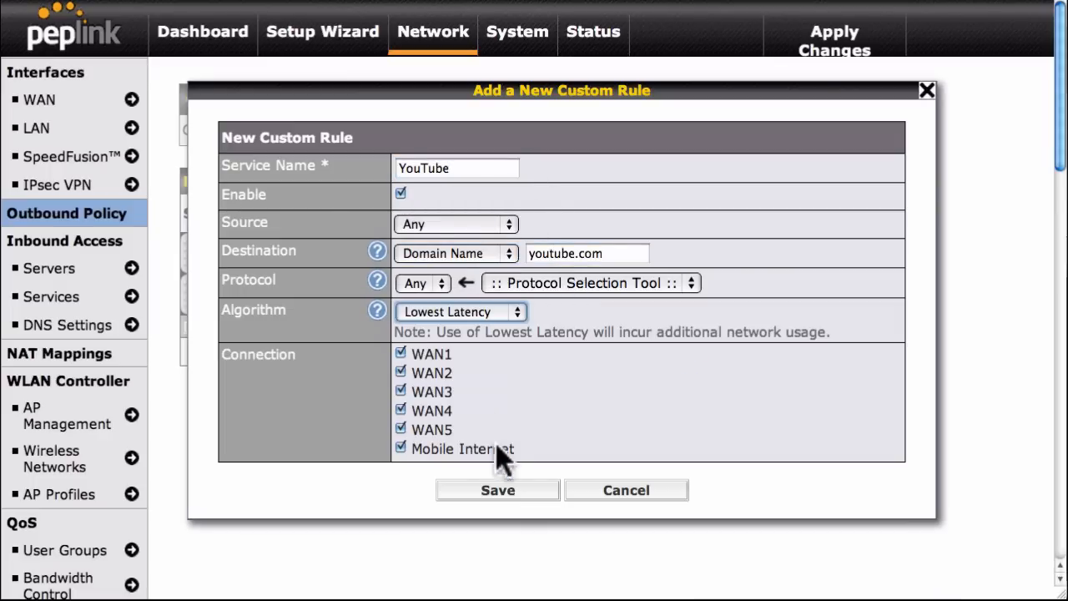
click(497, 490)
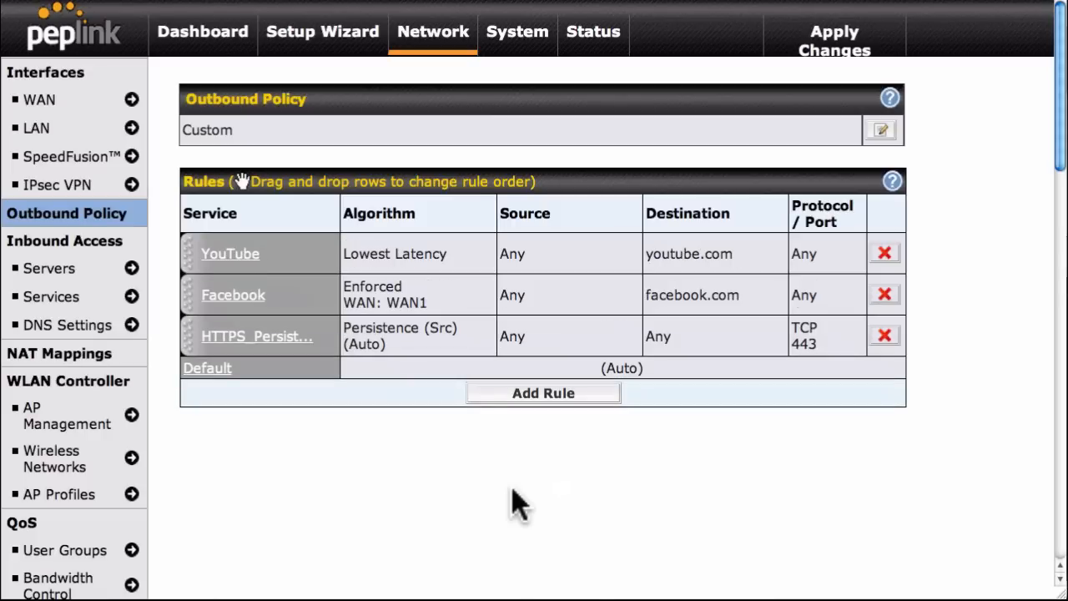
Show the Firewall Access Rules page with its default outbound and inbound rules.
scroll(down, 3)
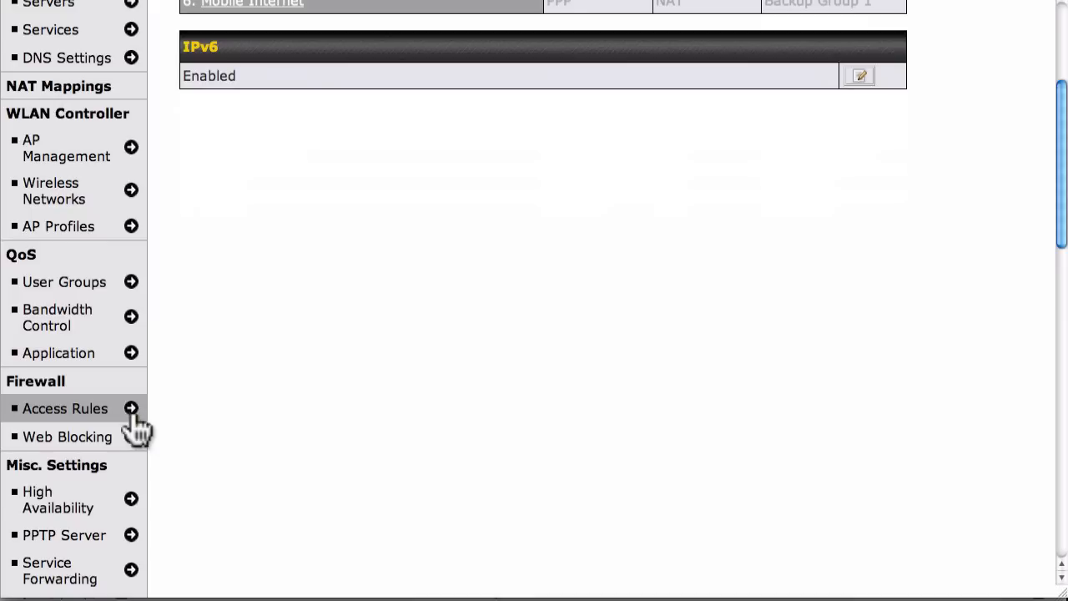
click(65, 407)
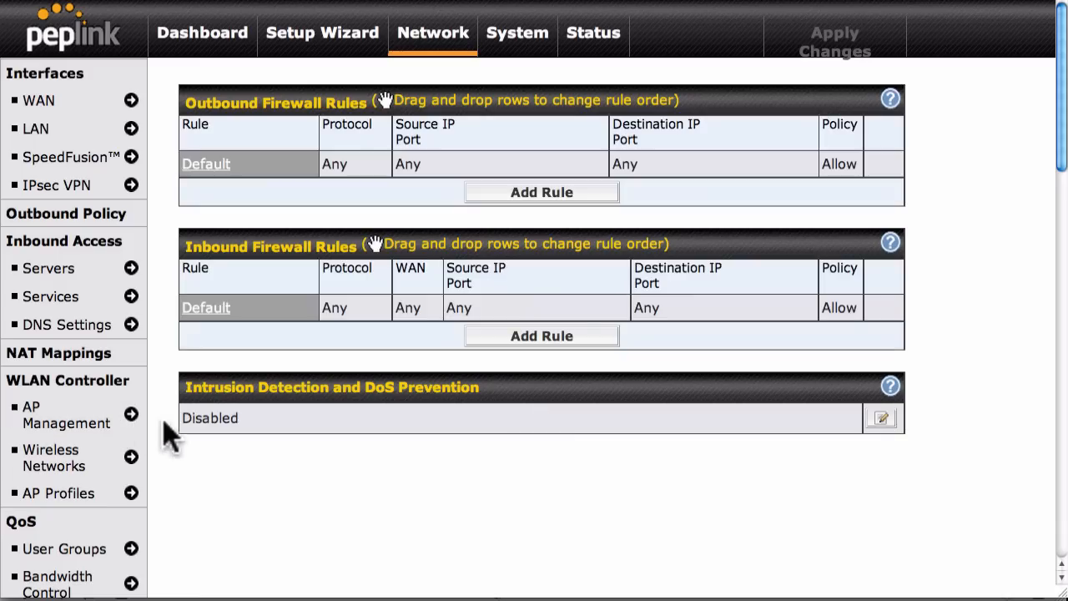
mouse_move(225, 447)
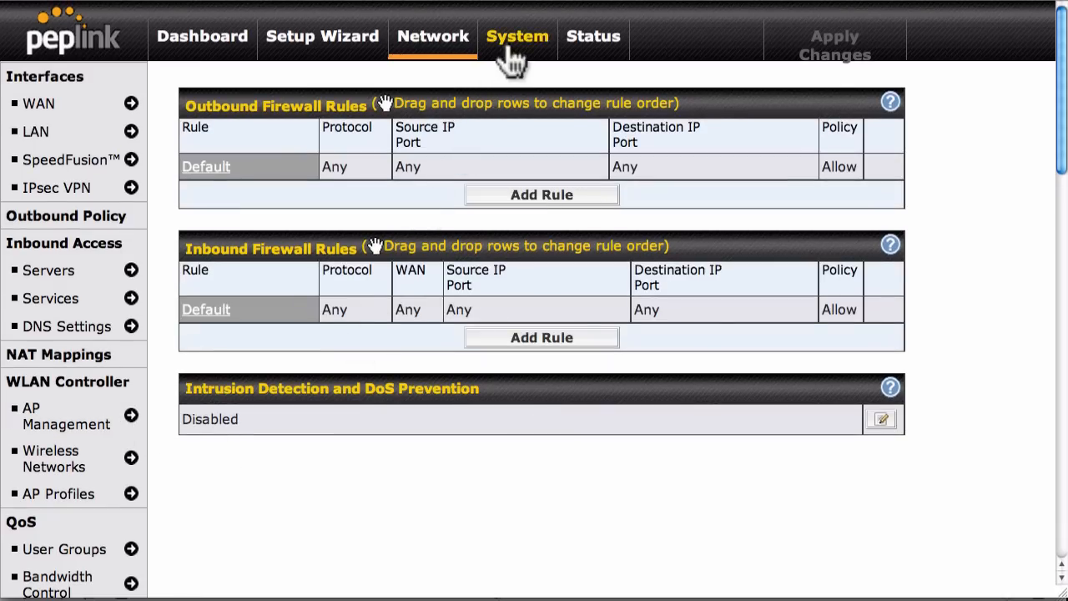
Under System > InControl, enable the InControl Management checkbox without saving.
click(517, 36)
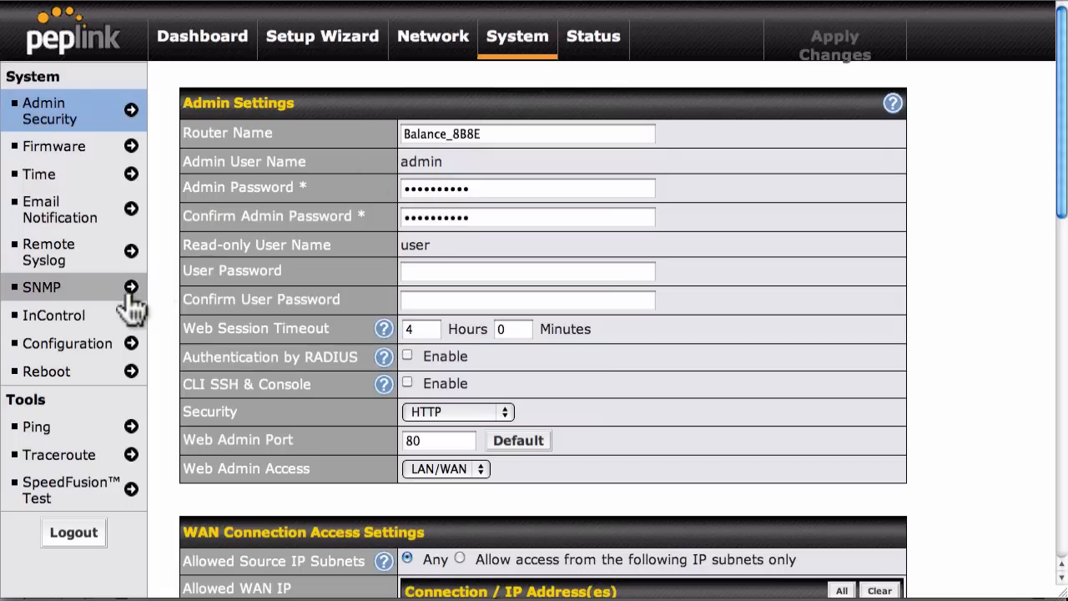
click(54, 313)
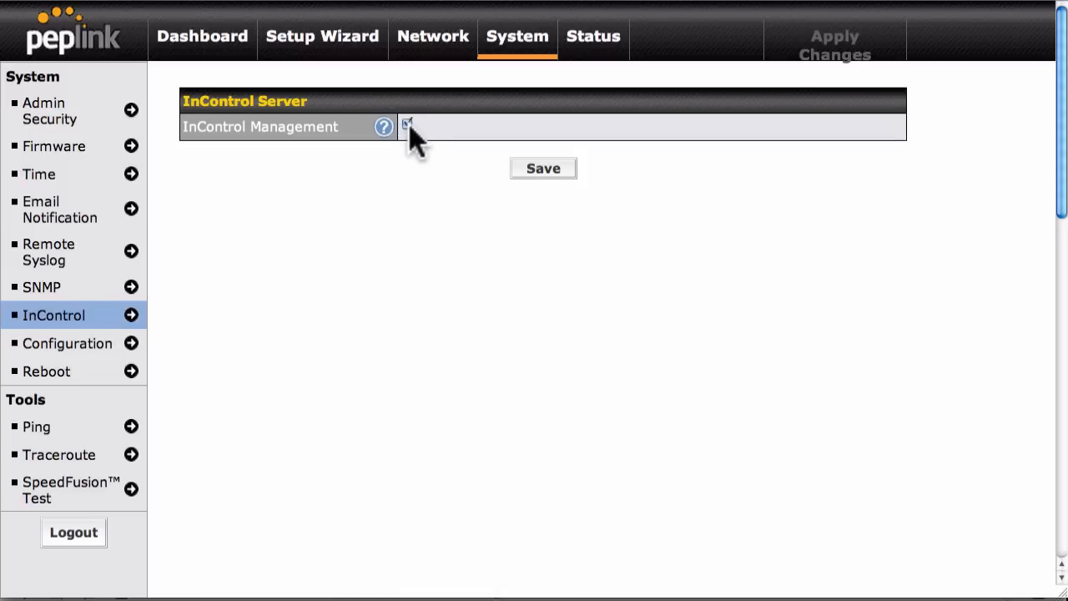
click(407, 123)
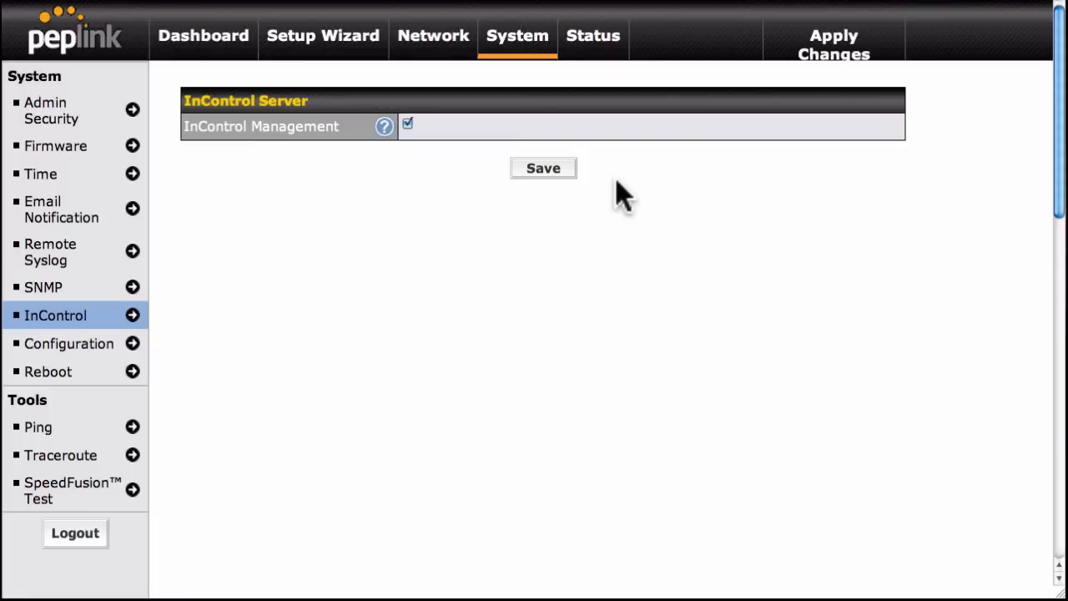
mouse_move(594, 35)
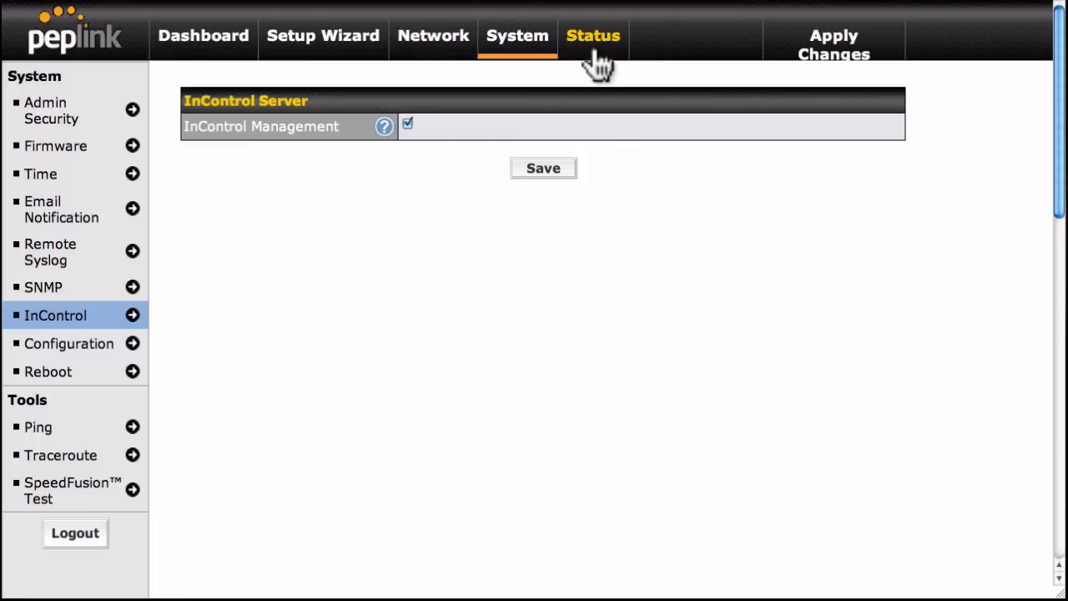
Review the Status overview and the Active Sessions overview and Search views.
click(594, 37)
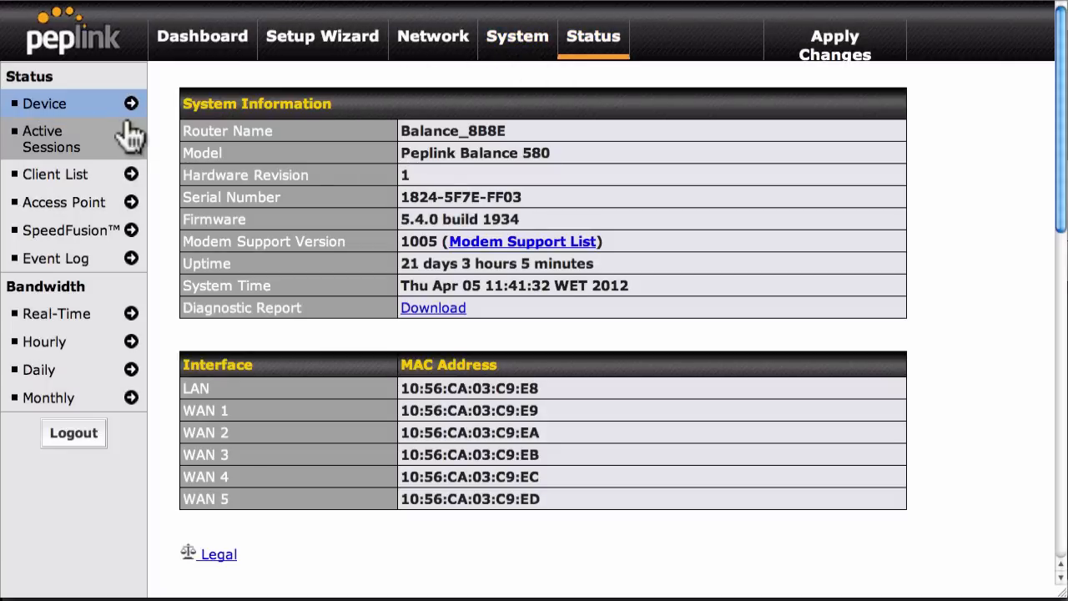
mouse_move(87, 146)
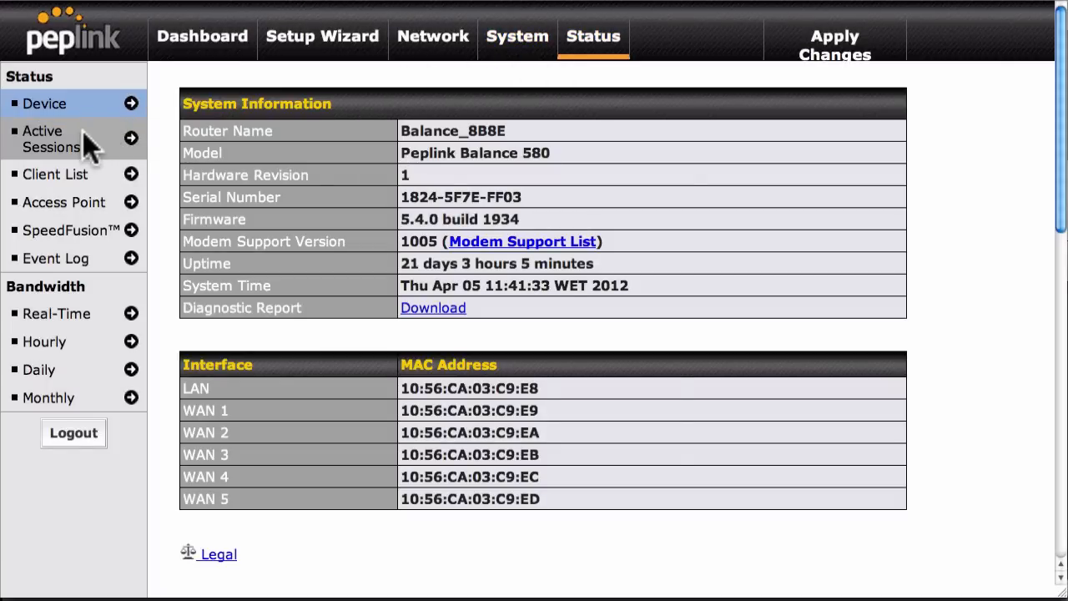
click(50, 138)
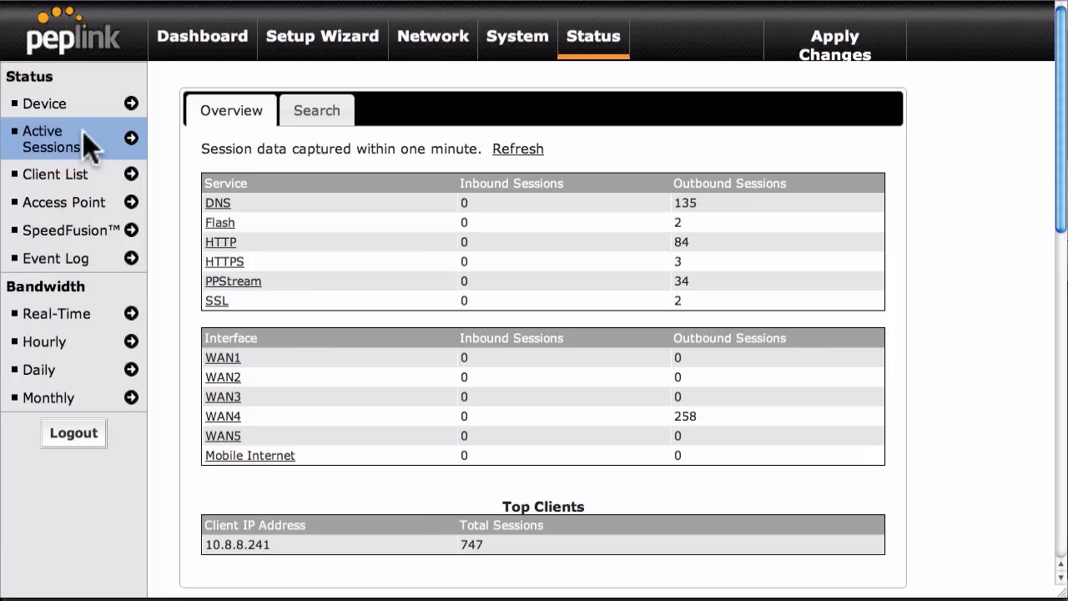
mouse_move(207, 140)
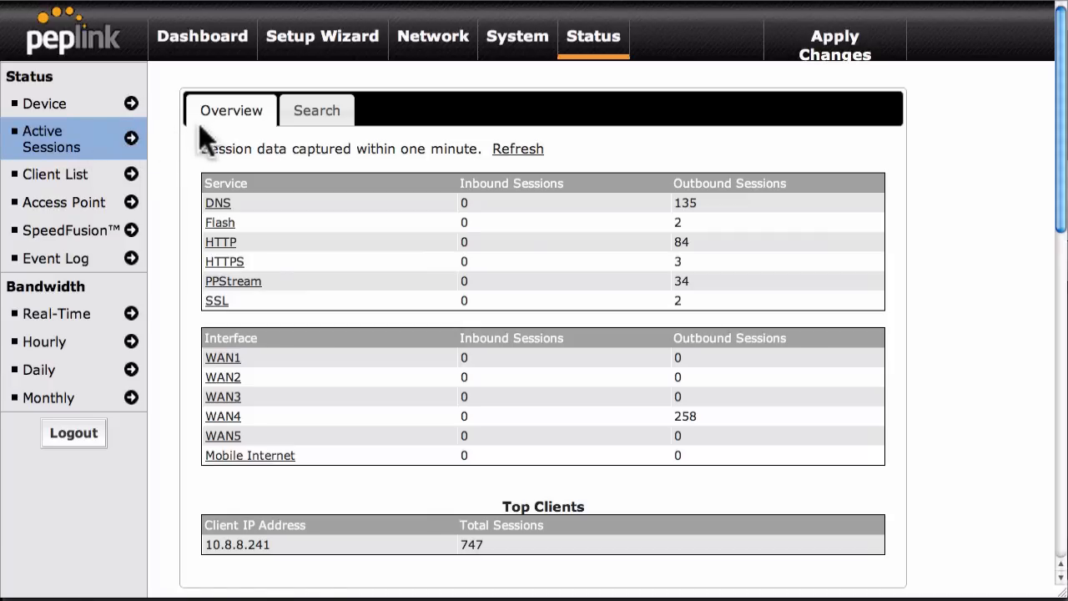
click(317, 110)
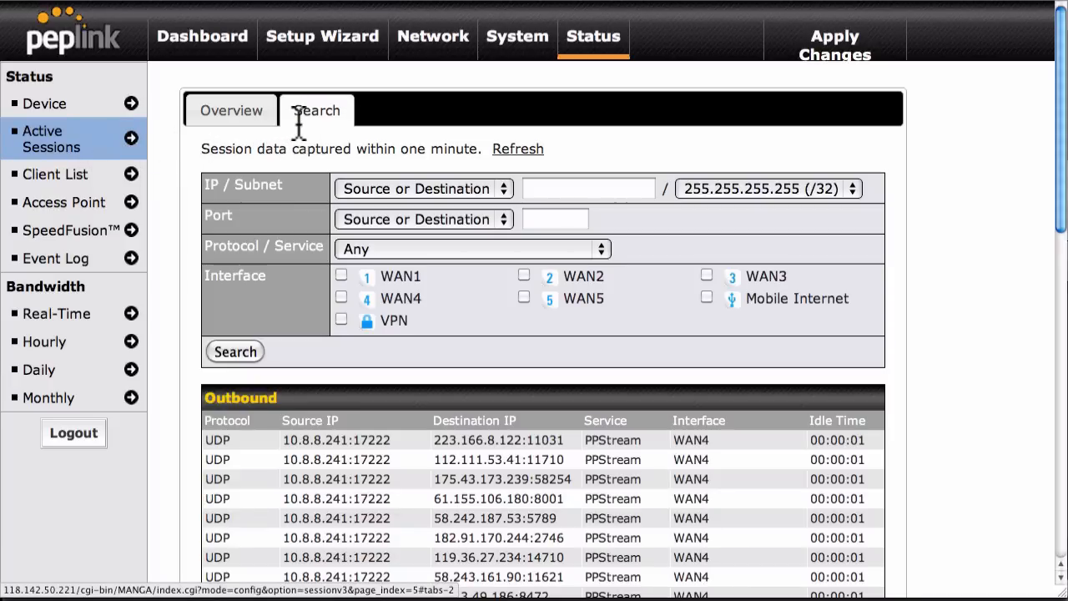
scroll(down, 3)
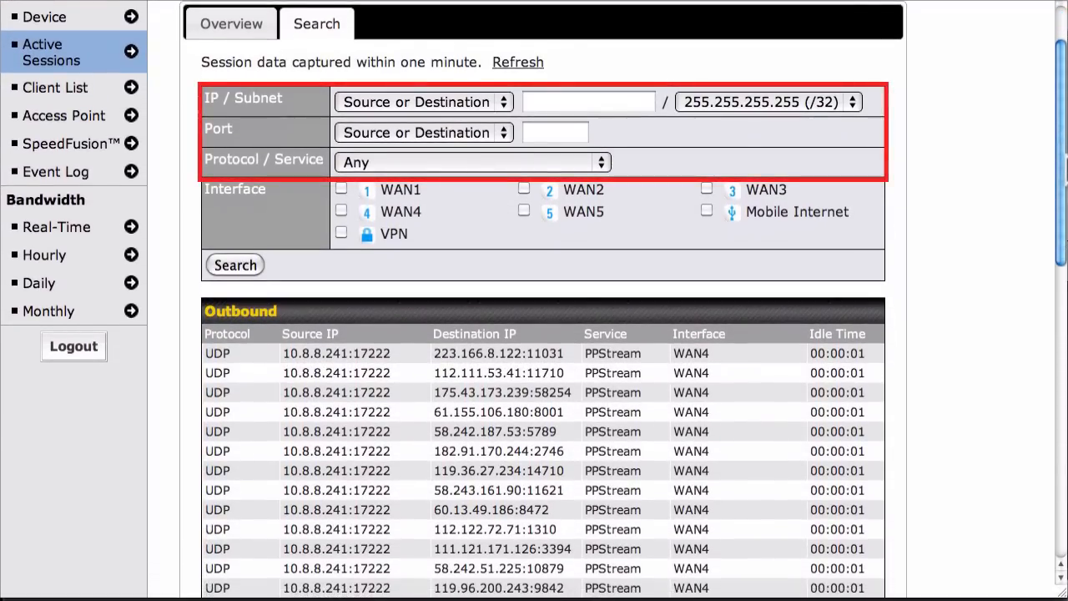
mouse_move(1038, 170)
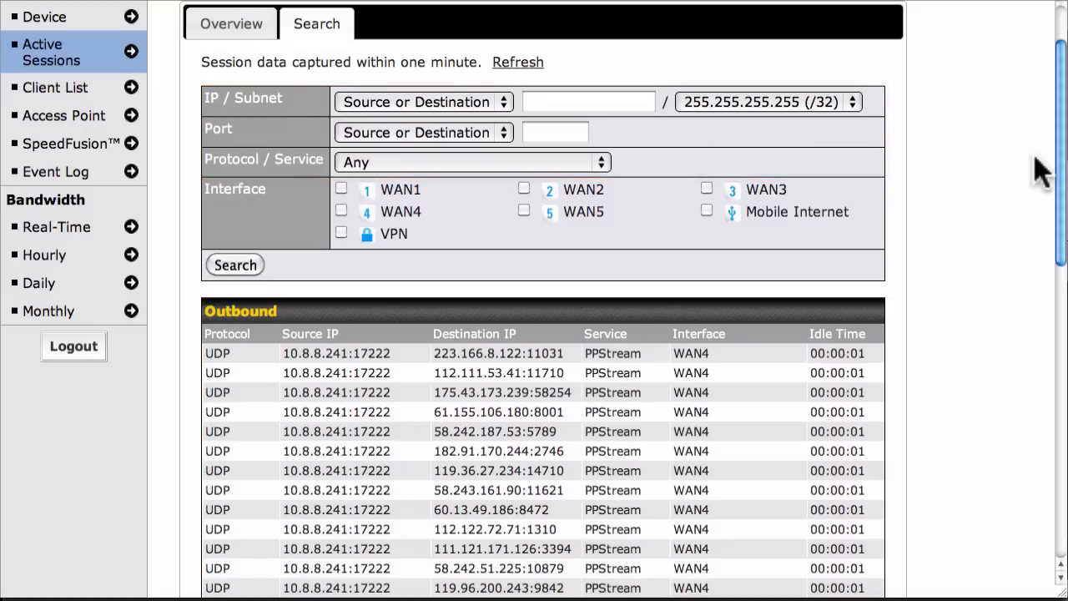
mouse_move(559, 208)
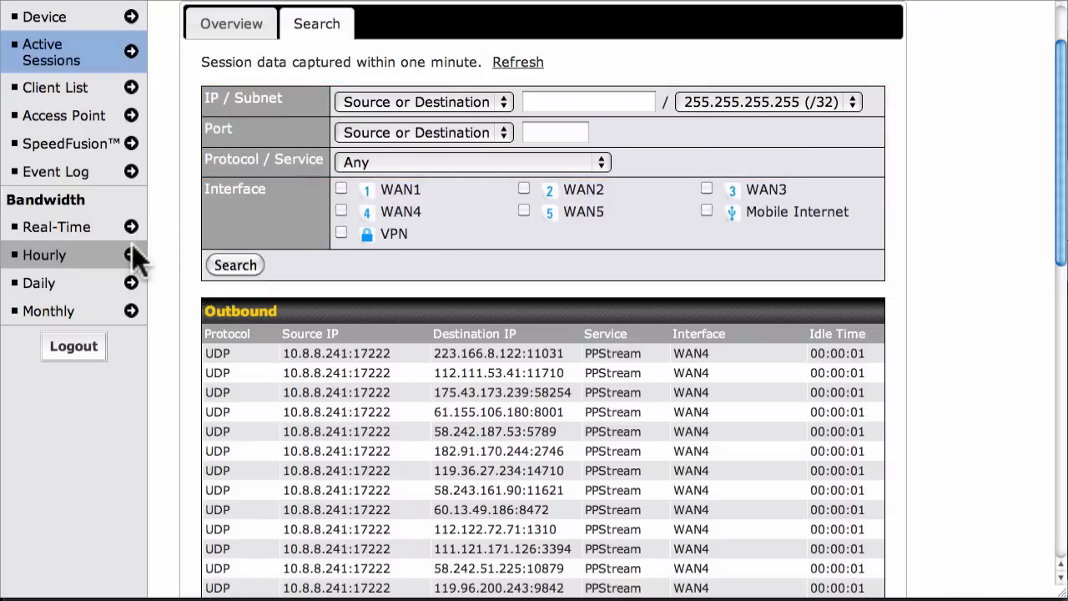
View the Hourly bandwidth usage chart for all WAN connections.
click(44, 253)
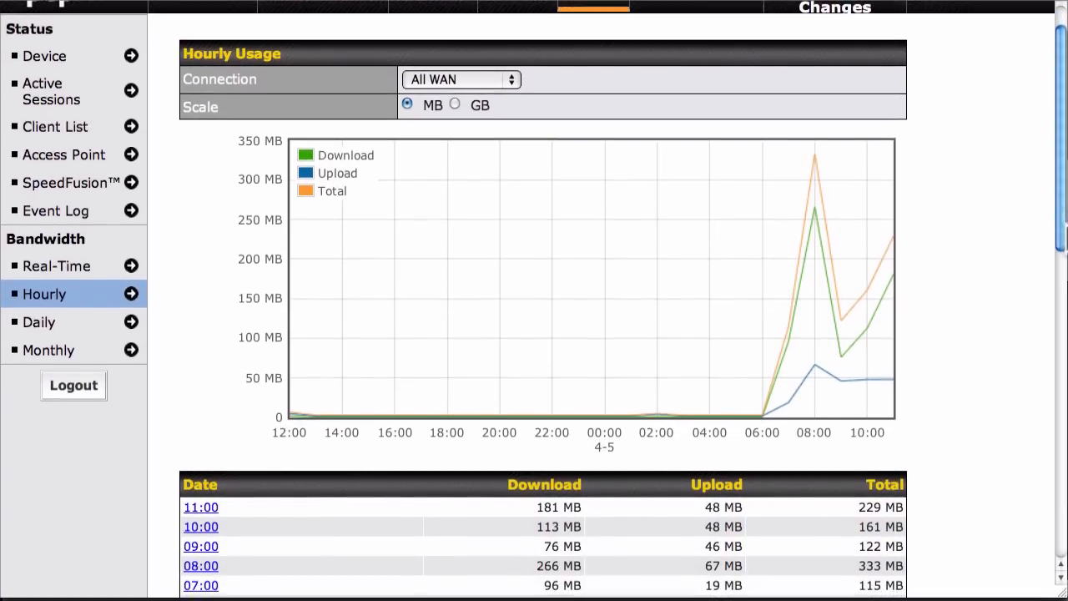
scroll(down, 3)
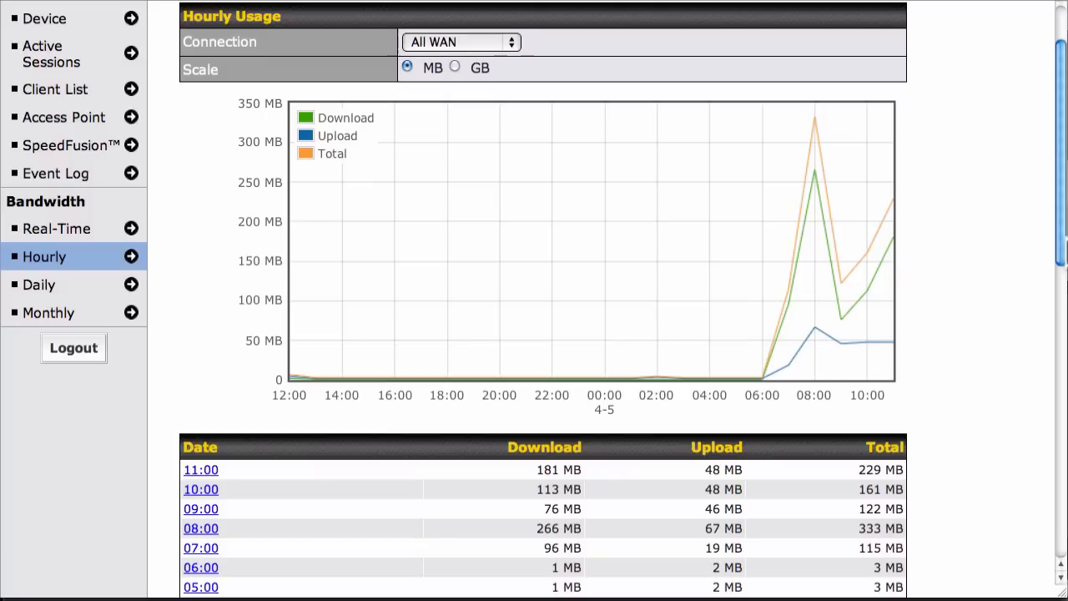